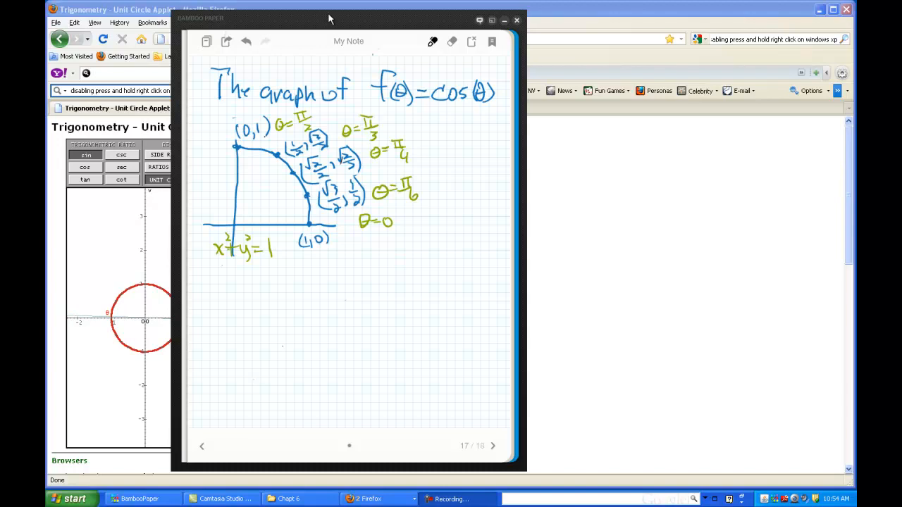
{"action": "mouse_move", "coordinate": [421, 32]}
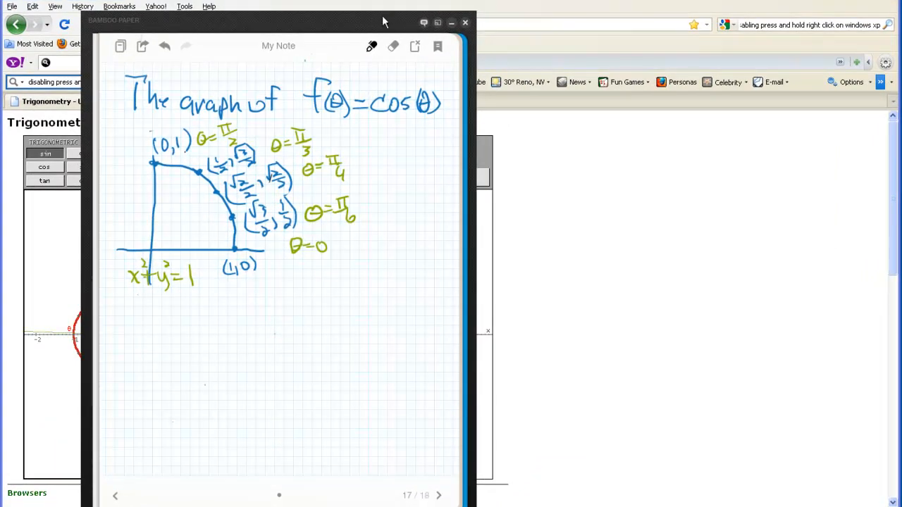
{"action": "mouse_move", "coordinate": [408, 23]}
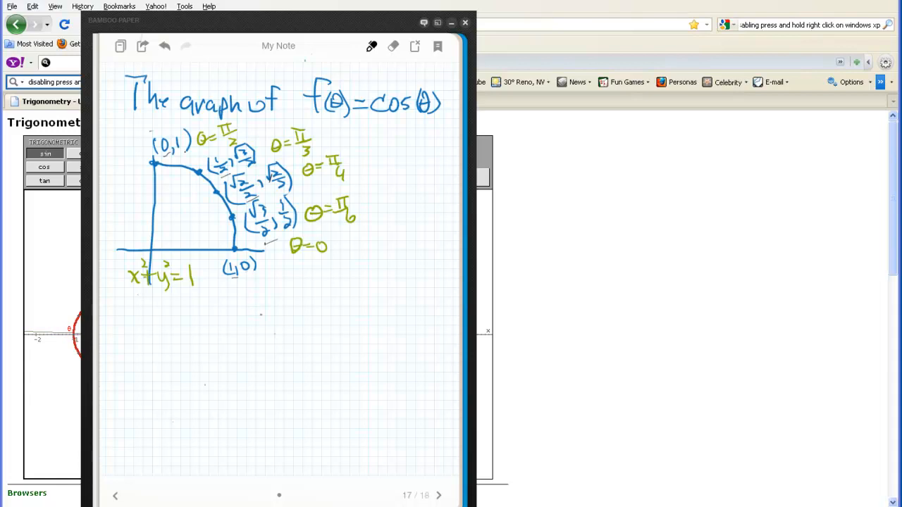
Handwrite f(θ)=cos θ with a y mark, then draw axes labelled f(θ) and θ.
{"action": "left_click_drag", "start_coordinate": [257, 289], "coordinate": [292, 320]}
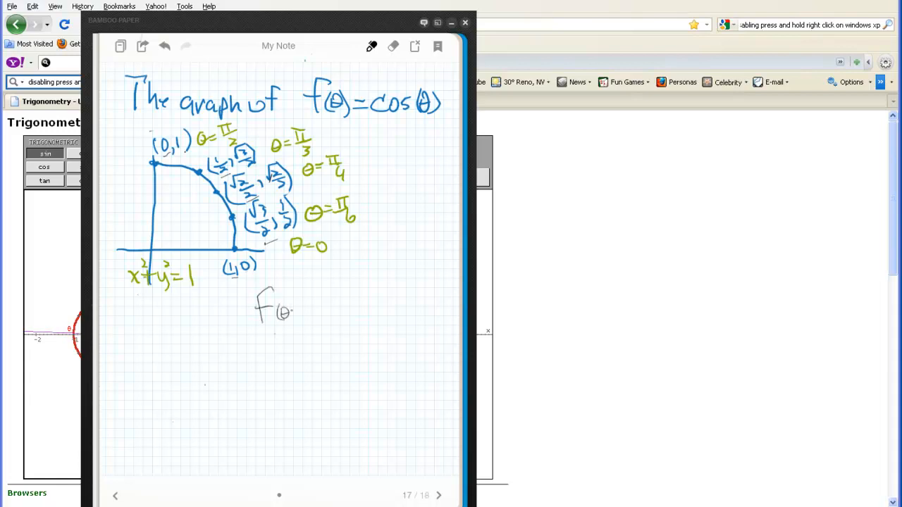
{"action": "left_click_drag", "start_coordinate": [271, 313], "coordinate": [352, 310]}
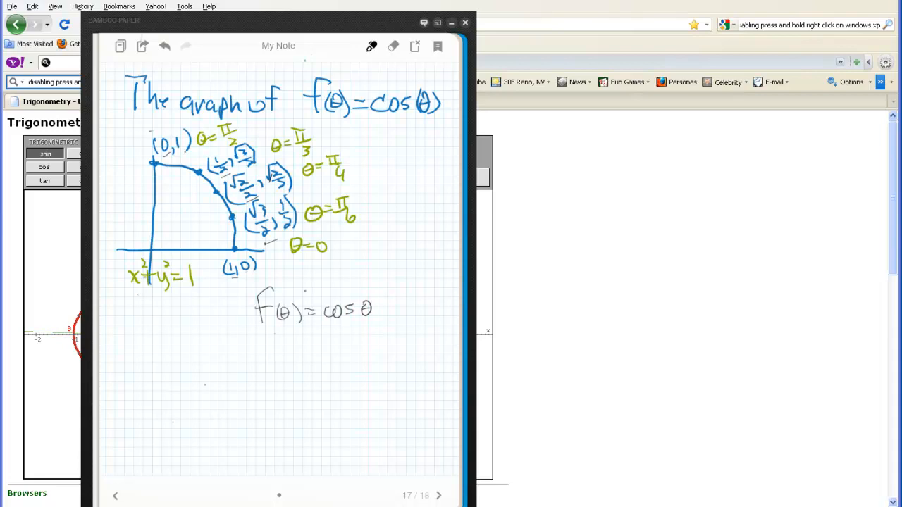
{"action": "left_click_drag", "start_coordinate": [280, 296], "coordinate": [303, 282]}
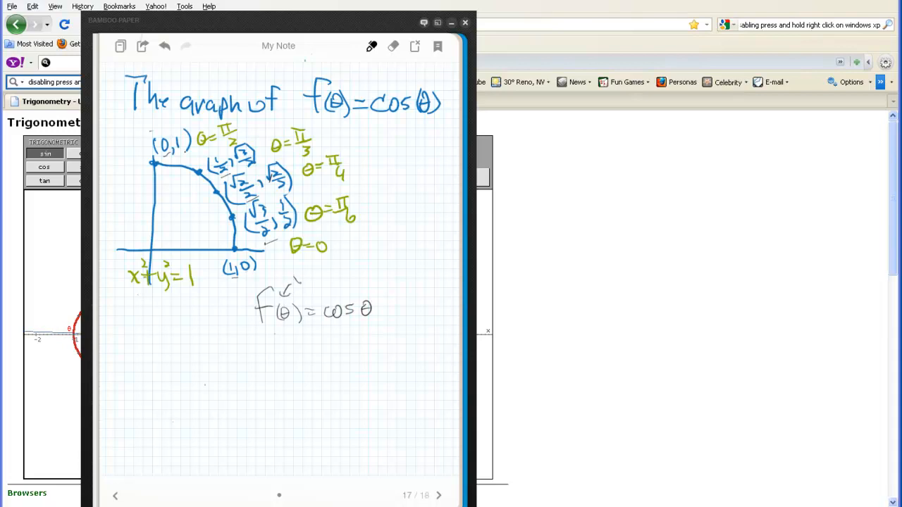
{"action": "left_click_drag", "start_coordinate": [275, 345], "coordinate": [273, 398]}
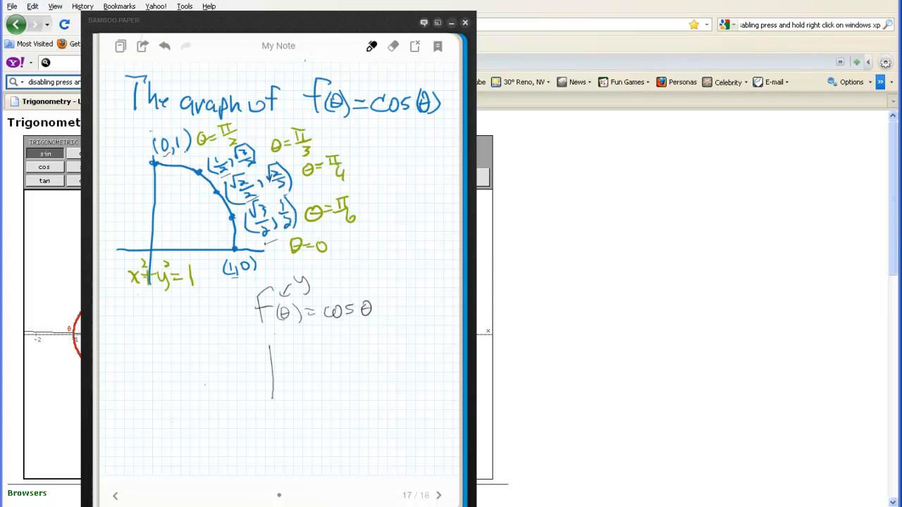
{"action": "left_click_drag", "start_coordinate": [127, 398], "coordinate": [437, 397]}
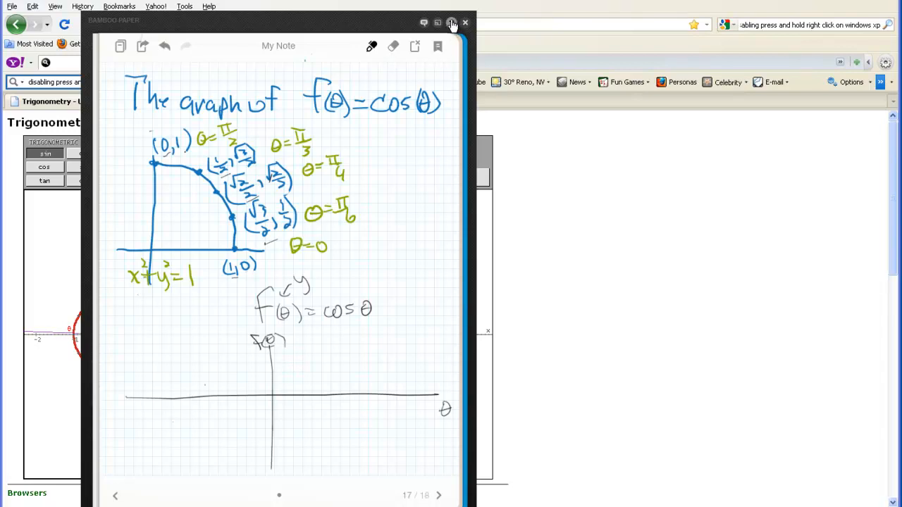
Reveal the unit-circle applet and sweep the point off θ = 0 toward π/10 and beyond.
{"action": "left_click", "coordinate": [465, 21]}
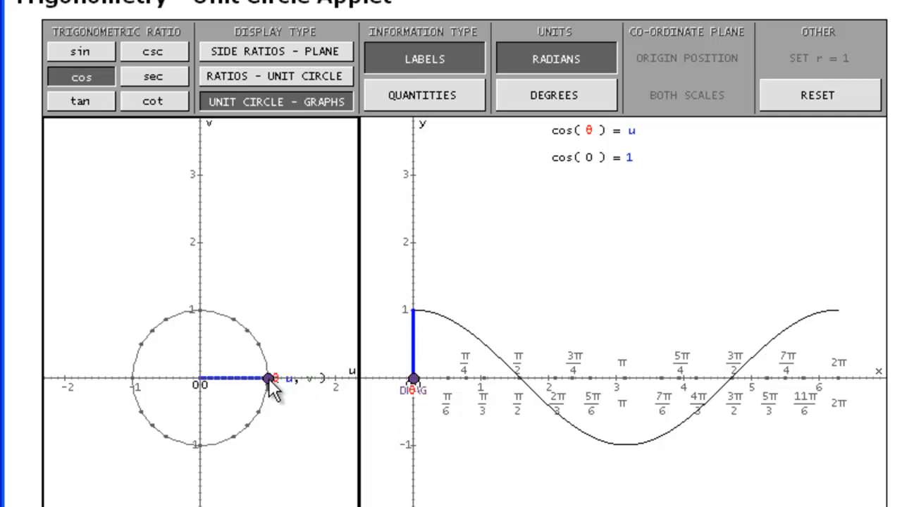
{"action": "left_click_drag", "start_coordinate": [267, 379], "coordinate": [266, 359]}
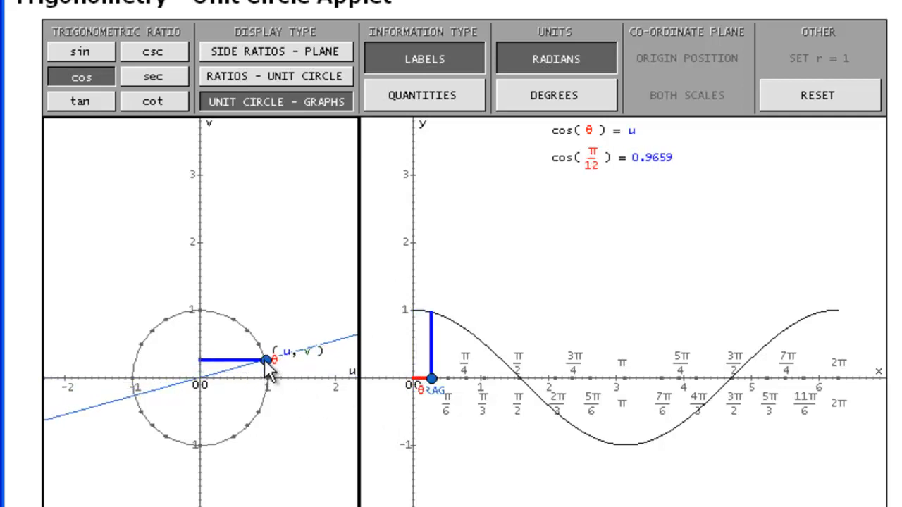
{"action": "left_click_drag", "start_coordinate": [266, 358], "coordinate": [271, 365]}
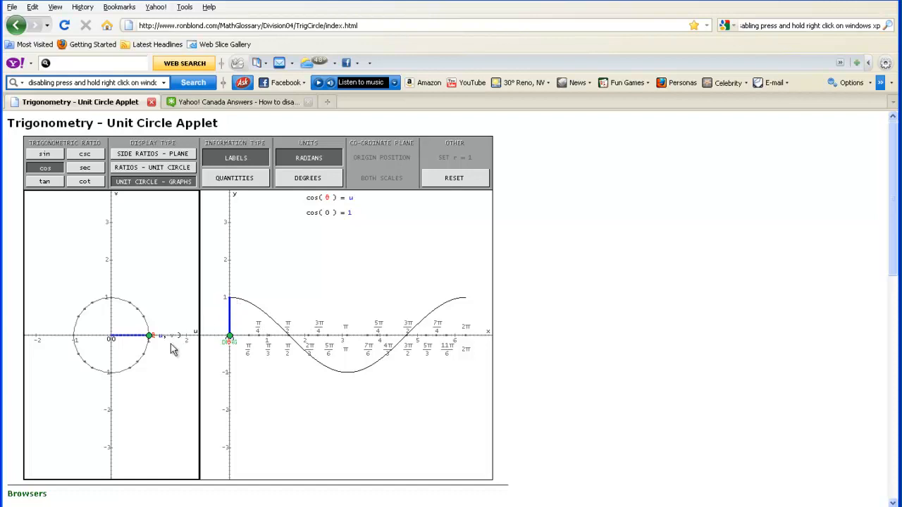
{"action": "mouse_move", "coordinate": [162, 338]}
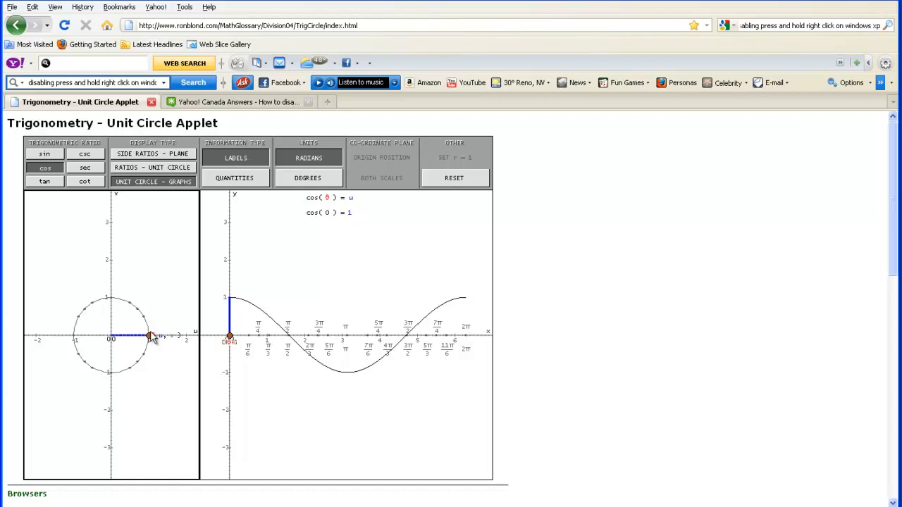
{"action": "left_click_drag", "start_coordinate": [151, 337], "coordinate": [148, 324]}
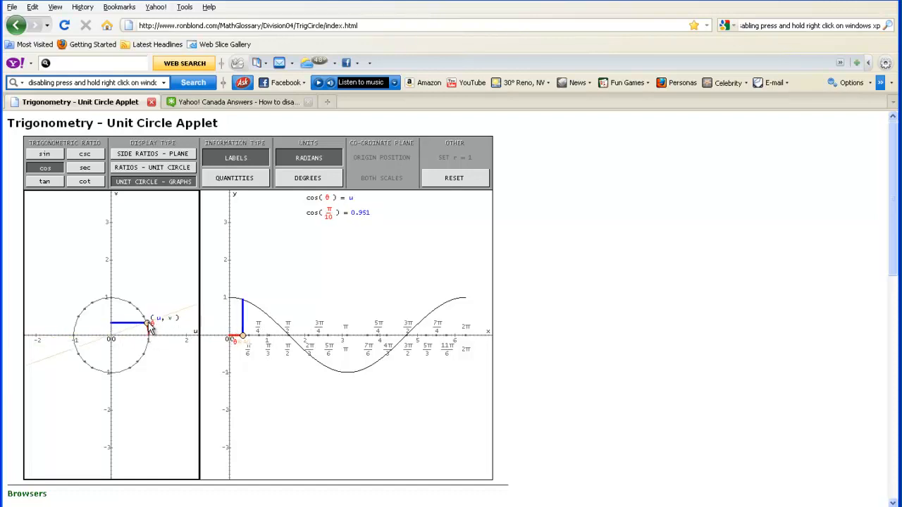
{"action": "left_click_drag", "start_coordinate": [148, 324], "coordinate": [116, 299]}
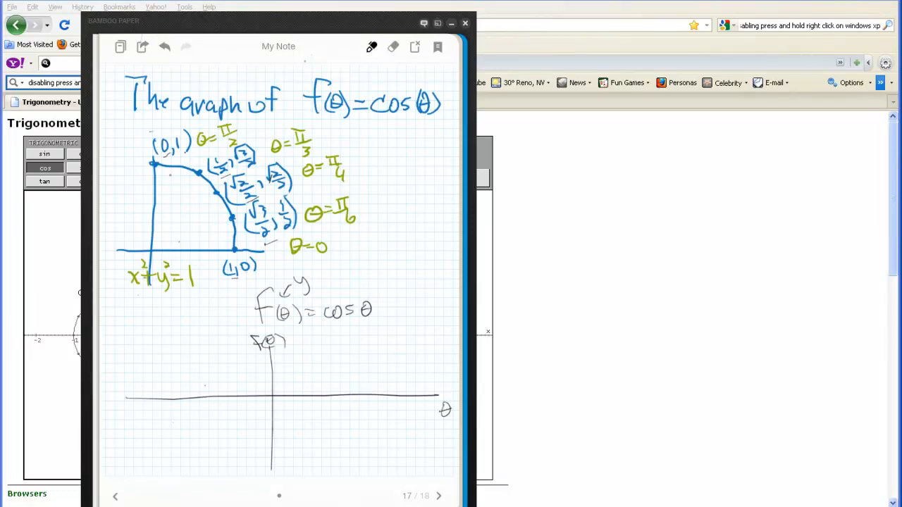
Sweep the point past π/2, π and 3π/2, then bring it back to θ = 0.
{"action": "left_click", "coordinate": [465, 22]}
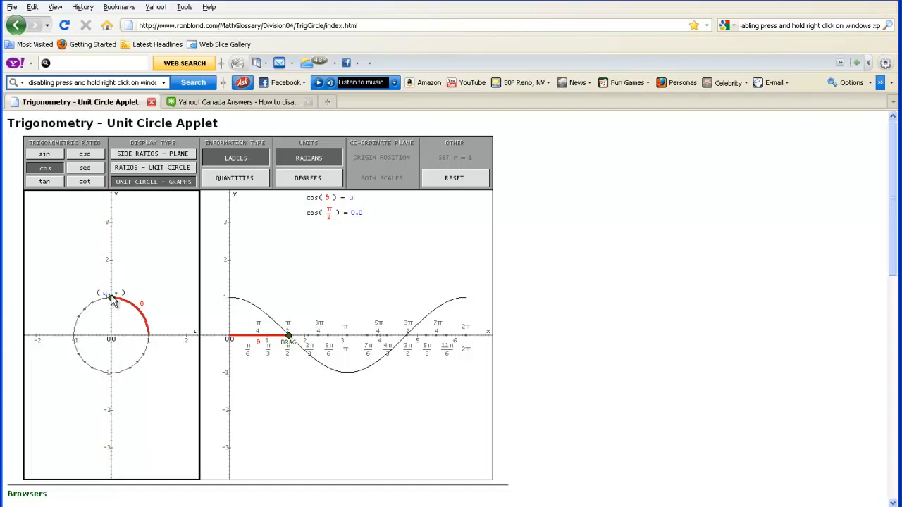
{"action": "left_click_drag", "start_coordinate": [112, 299], "coordinate": [94, 303]}
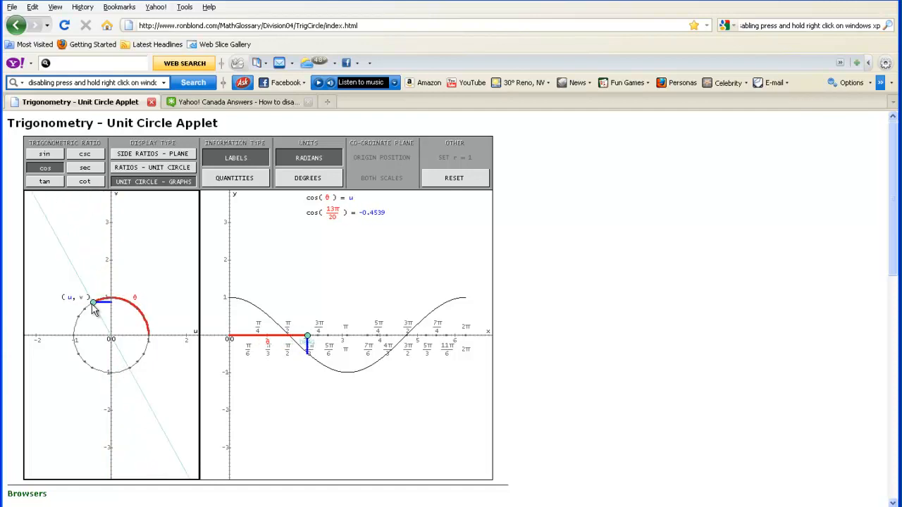
{"action": "left_click_drag", "start_coordinate": [94, 303], "coordinate": [76, 327]}
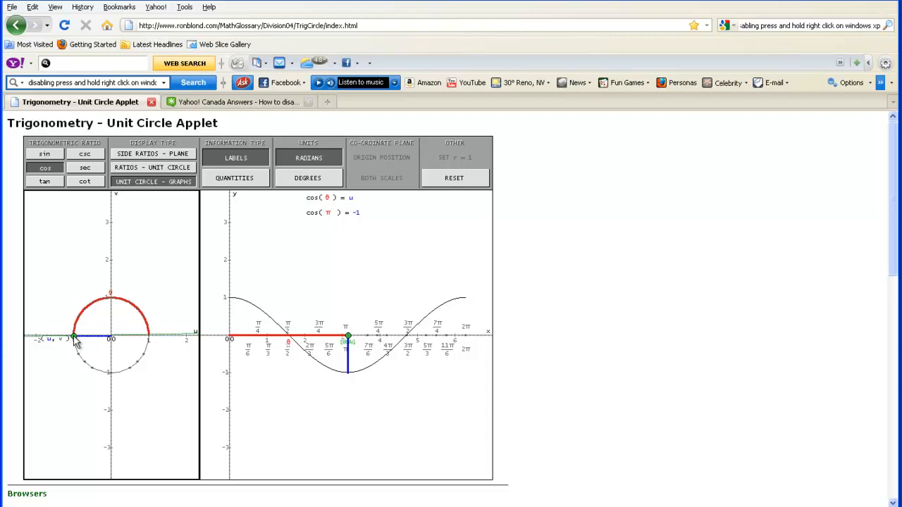
{"action": "left_click_drag", "start_coordinate": [74, 337], "coordinate": [92, 368]}
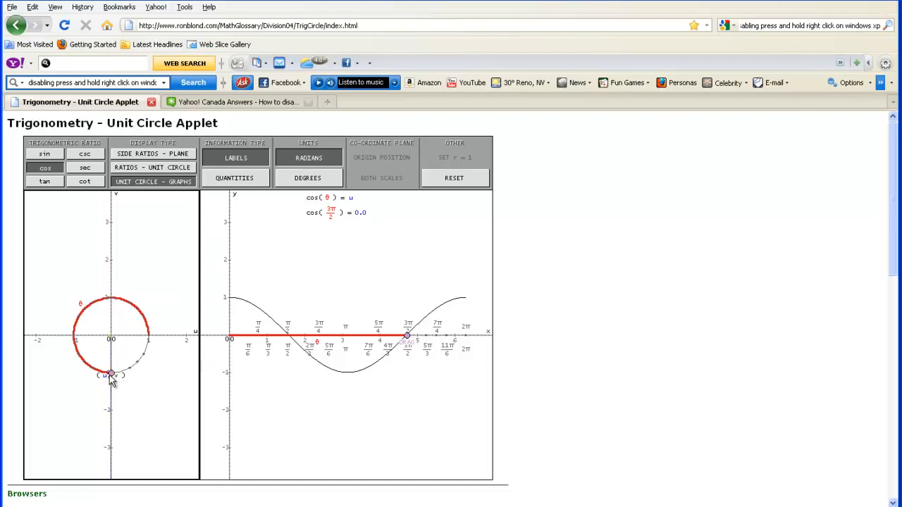
{"action": "left_click_drag", "start_coordinate": [110, 373], "coordinate": [148, 350]}
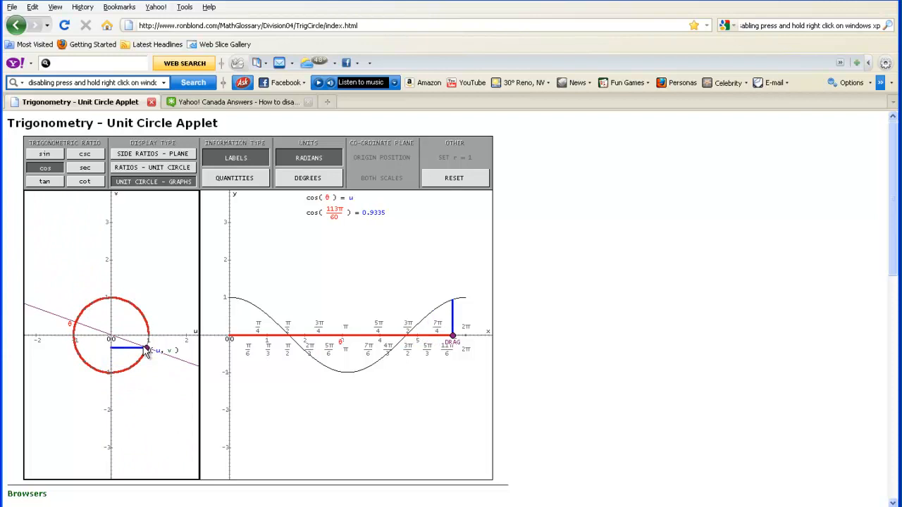
{"action": "left_click_drag", "start_coordinate": [144, 350], "coordinate": [151, 336]}
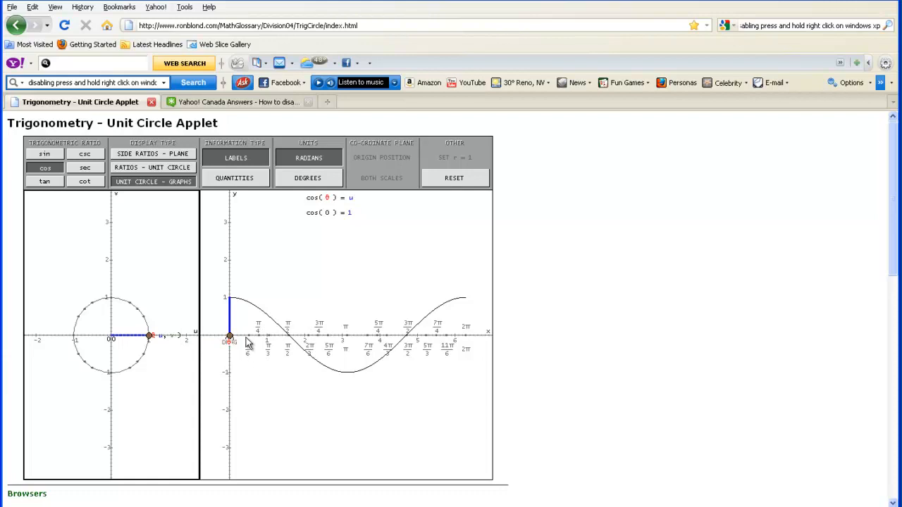
{"action": "mouse_move", "coordinate": [248, 330]}
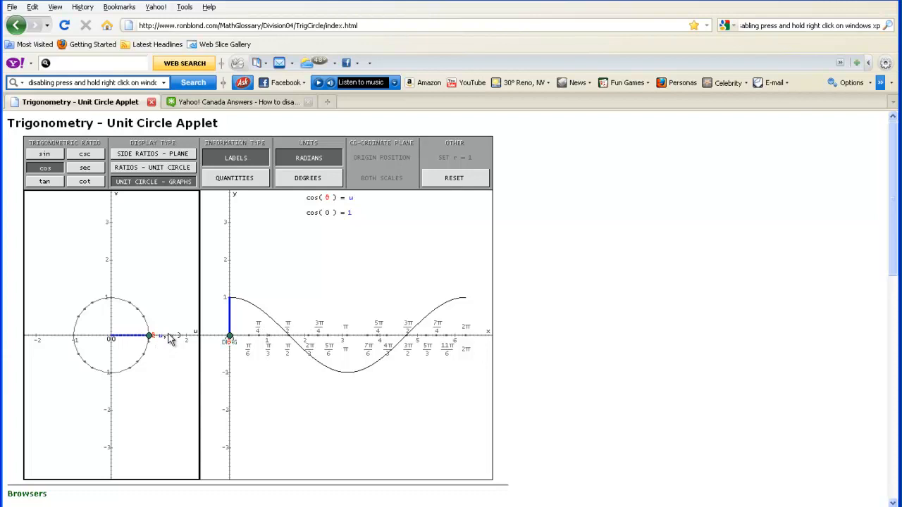
{"action": "mouse_move", "coordinate": [196, 313]}
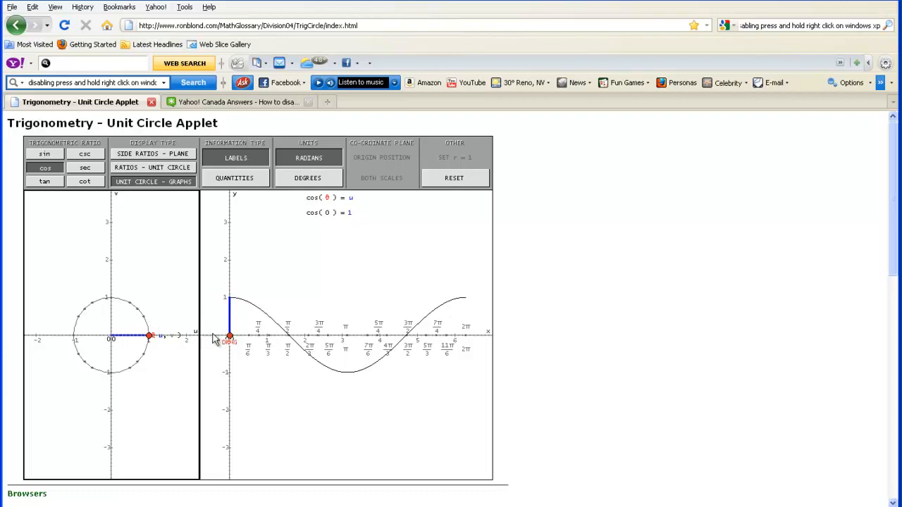
Drag the point to π, back near 0, then all the way around to 2π.
{"action": "left_click_drag", "start_coordinate": [150, 335], "coordinate": [87, 307]}
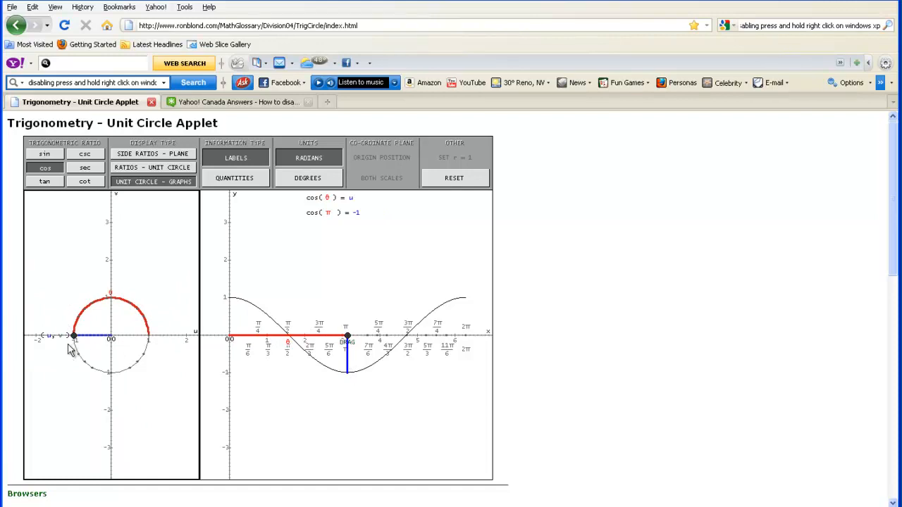
{"action": "left_click_drag", "start_coordinate": [74, 335], "coordinate": [77, 319]}
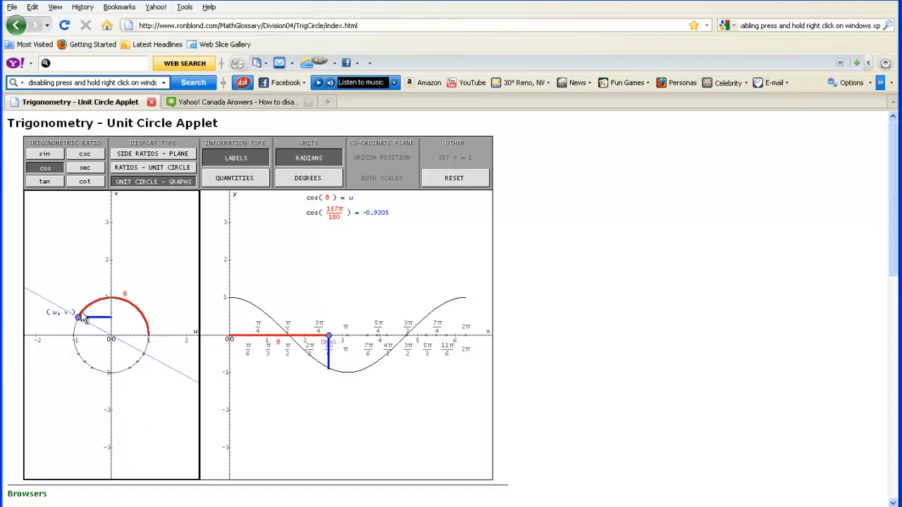
{"action": "left_click_drag", "start_coordinate": [78, 318], "coordinate": [148, 331]}
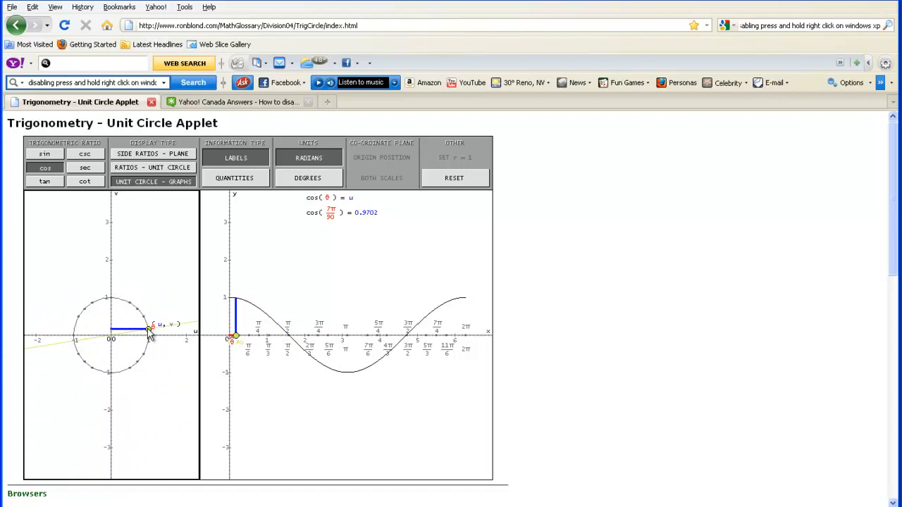
{"action": "left_click_drag", "start_coordinate": [148, 331], "coordinate": [463, 335]}
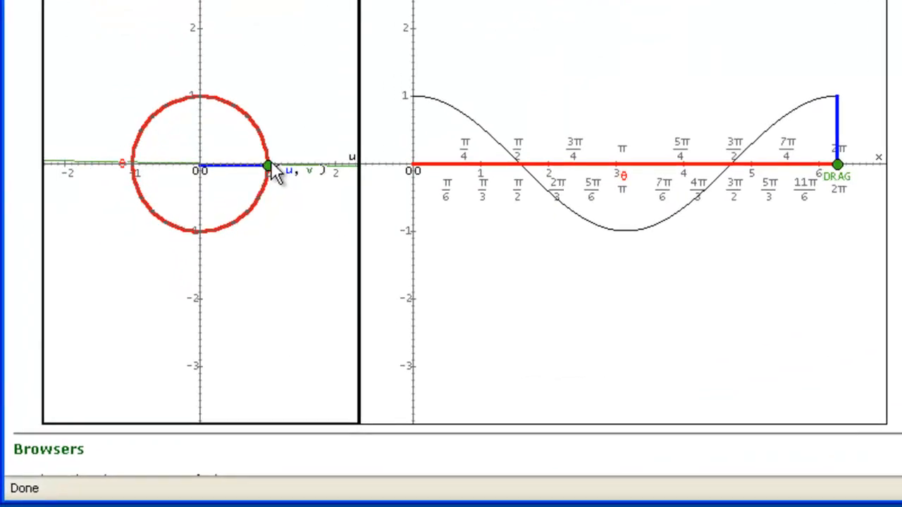
Return the point to 0, then move it to π/2, π, 3π/2 and on toward 2π.
{"action": "left_click_drag", "start_coordinate": [837, 165], "coordinate": [415, 166]}
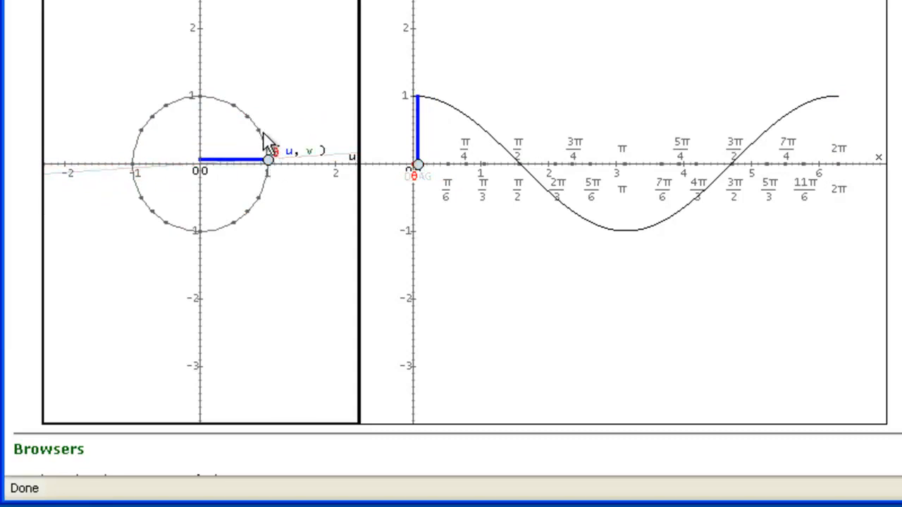
{"action": "left_click_drag", "start_coordinate": [268, 160], "coordinate": [252, 118]}
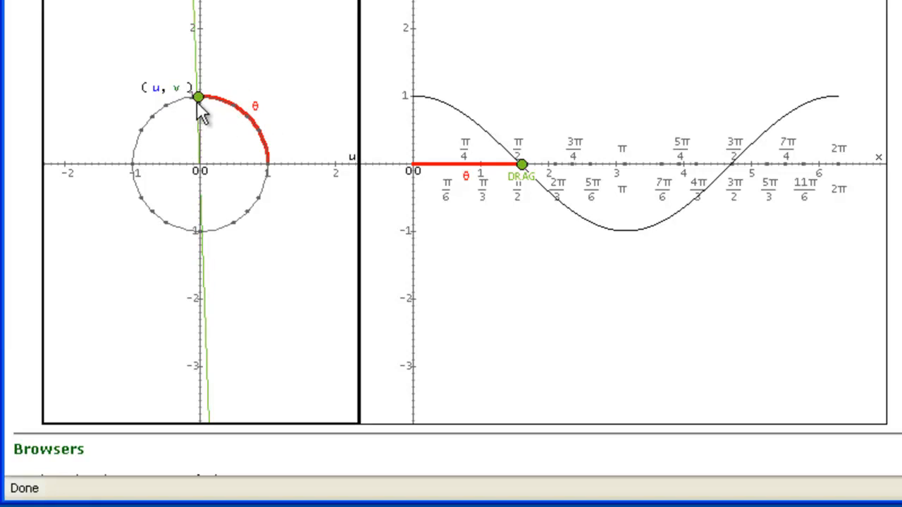
{"action": "left_click", "coordinate": [199, 97]}
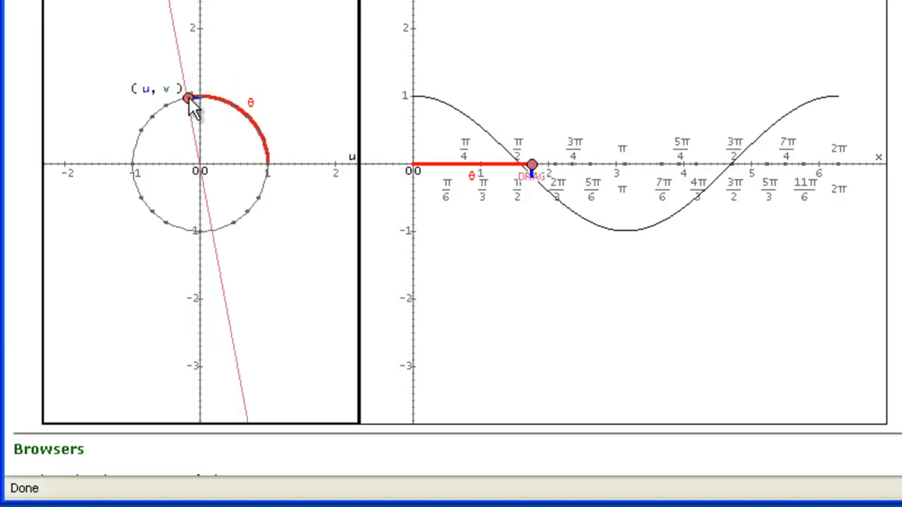
{"action": "left_click_drag", "start_coordinate": [187, 97], "coordinate": [130, 167]}
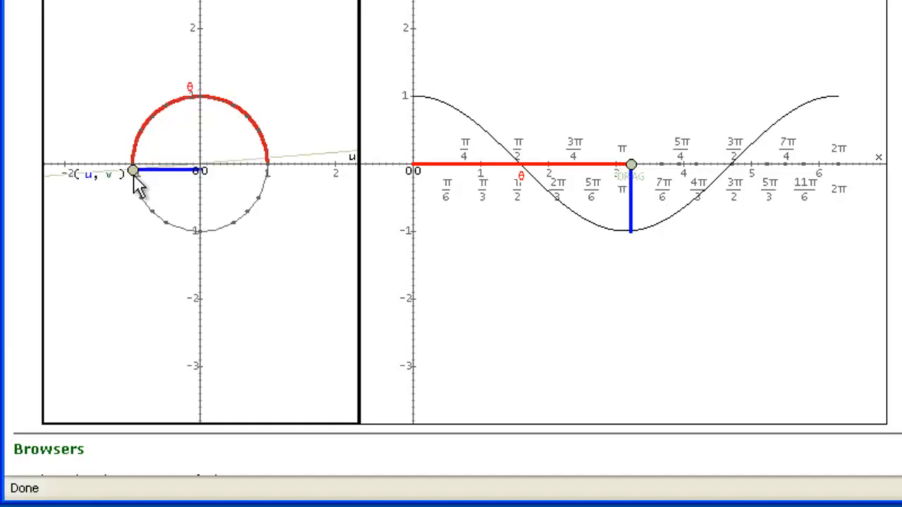
{"action": "left_click_drag", "start_coordinate": [131, 173], "coordinate": [205, 233]}
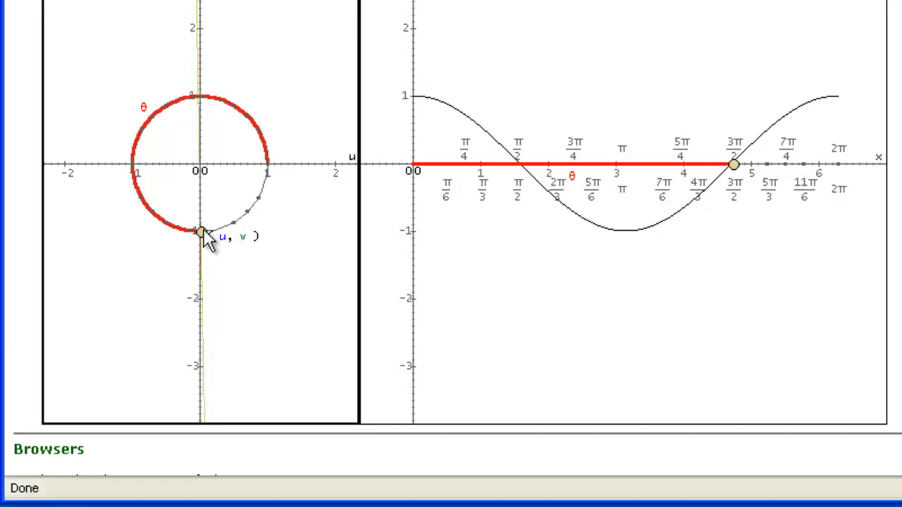
{"action": "left_click_drag", "start_coordinate": [201, 233], "coordinate": [257, 204]}
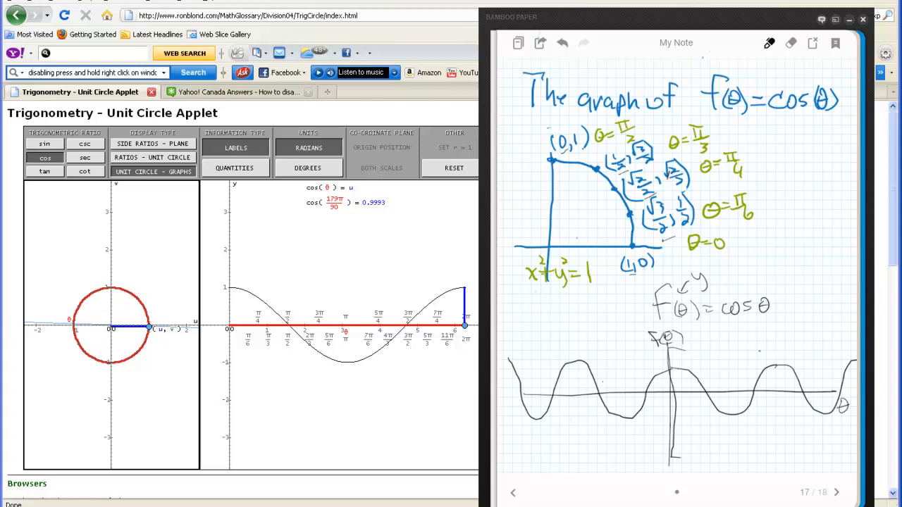
Swipe past the cosine-wave notes to the next notebook page.
{"action": "left_click_drag", "start_coordinate": [761, 352], "coordinate": [775, 458]}
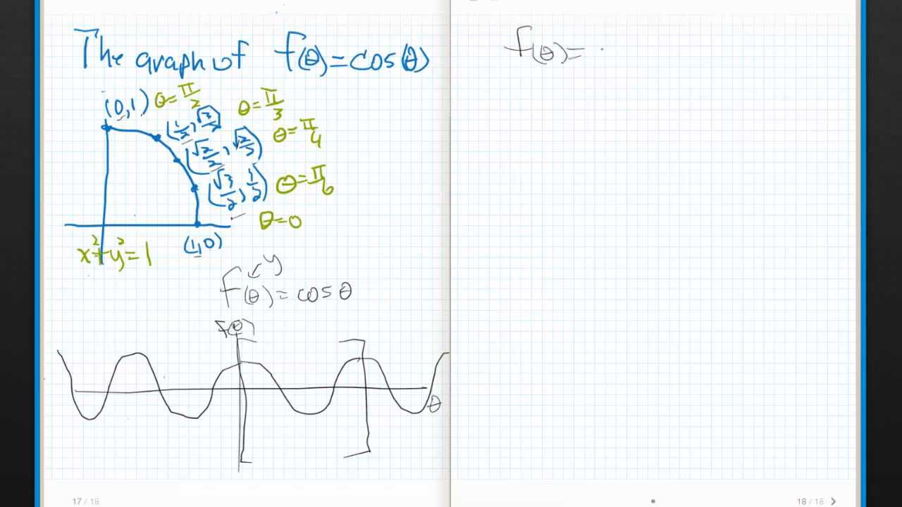
Complete 'f(θ)=cos θ' and mark the wave's right peak with a short horizontal stroke.
{"action": "type", "text": "cosθ"}
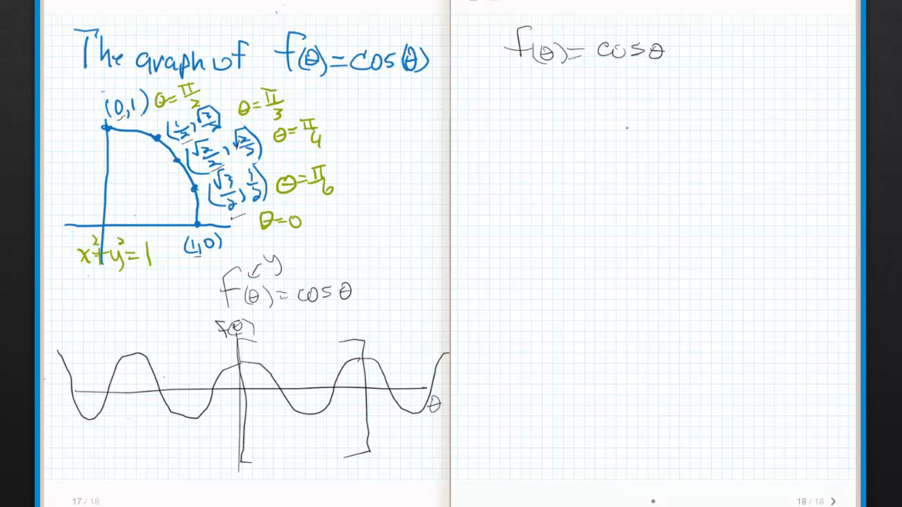
{"action": "type", "text": "D"}
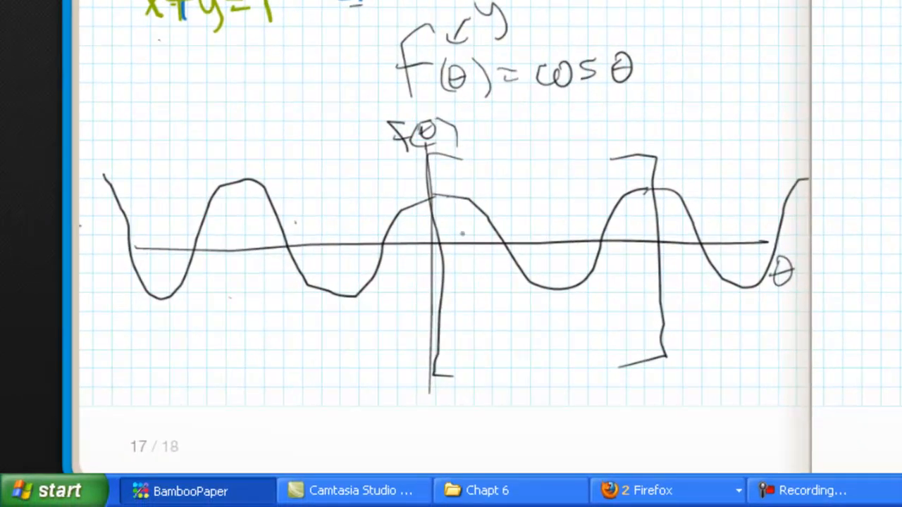
{"action": "left_click_drag", "start_coordinate": [666, 226], "coordinate": [725, 227]}
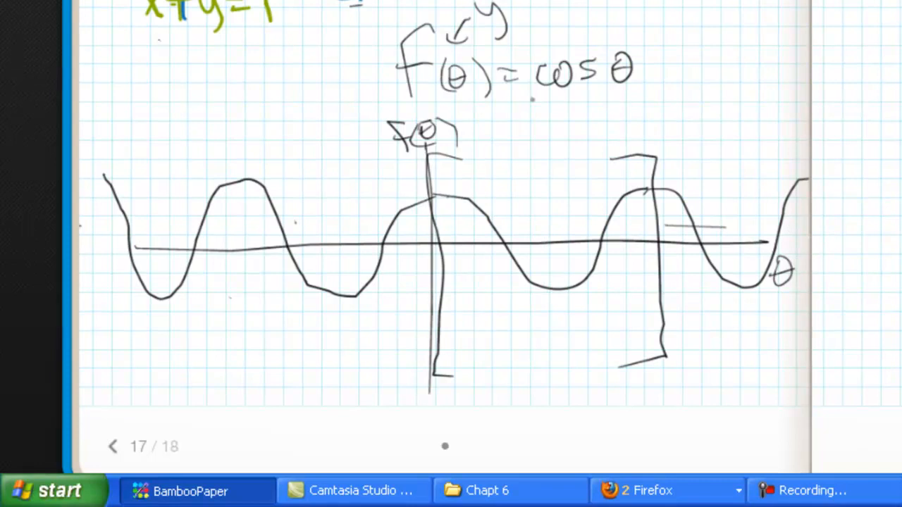